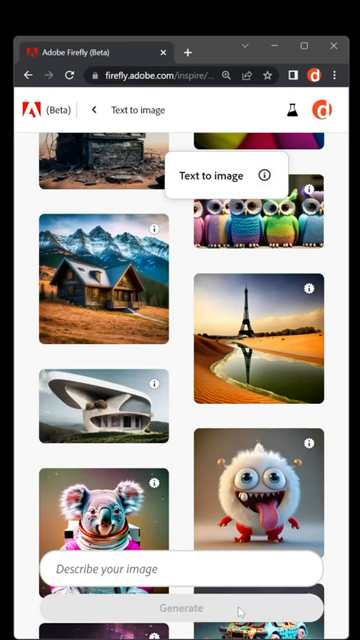
Generate a zebra portrait from the text prompt and reveal content types None, Photo, Graphic and Art.
{"action": "left_click", "coordinate": [180, 608]}
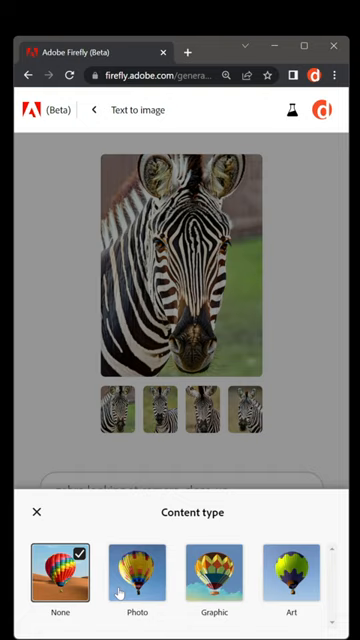